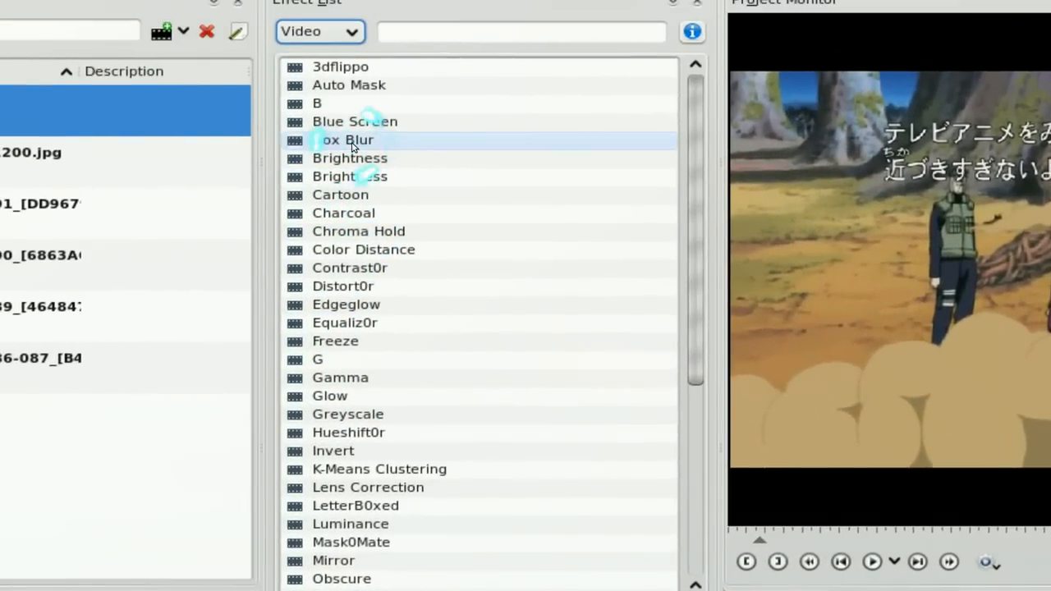
Show the video effects category in the Effect List to reach Glow for the Naruto clip.
left_click(319, 32)
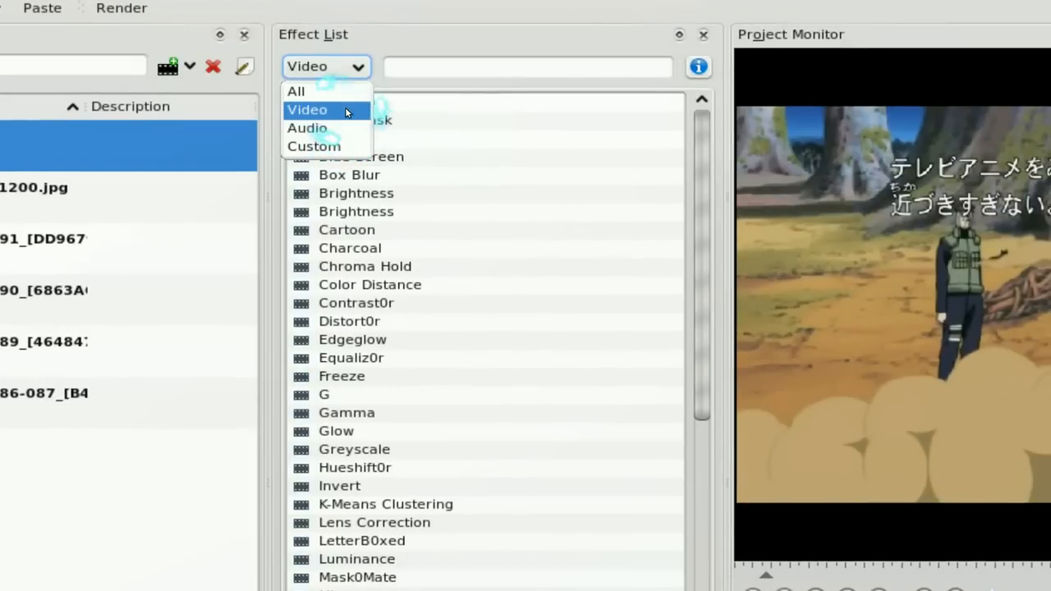
left_click(306, 109)
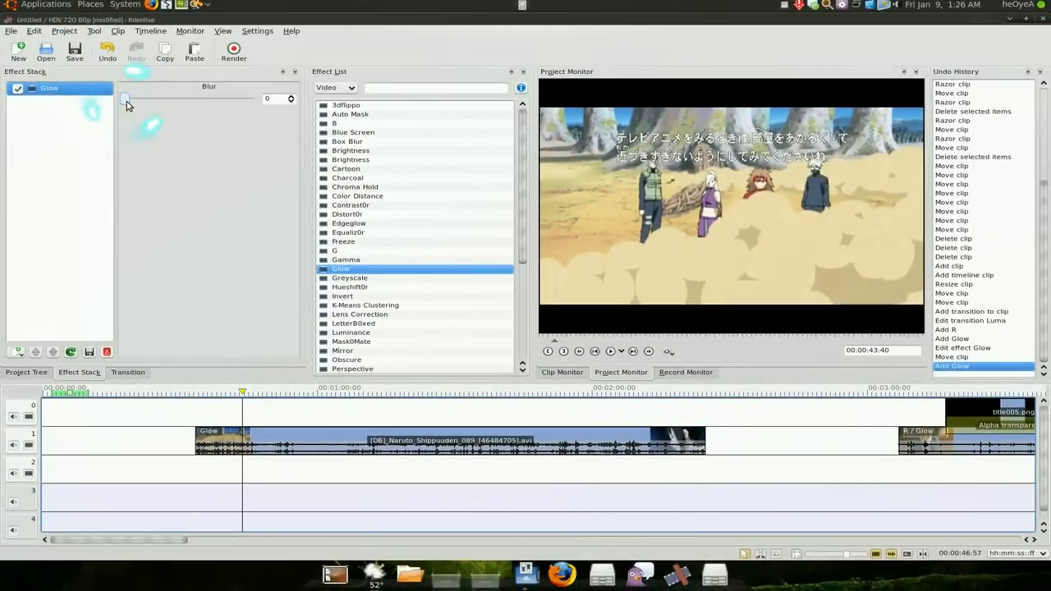
left_click_drag(123, 99, 252, 99)
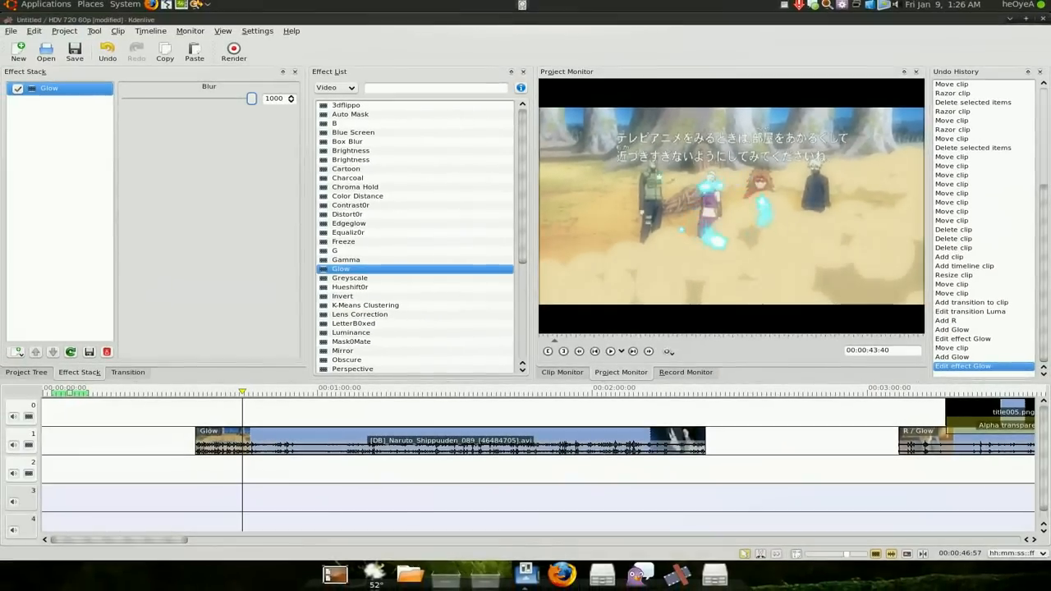
left_click_drag(250, 98, 123, 98)
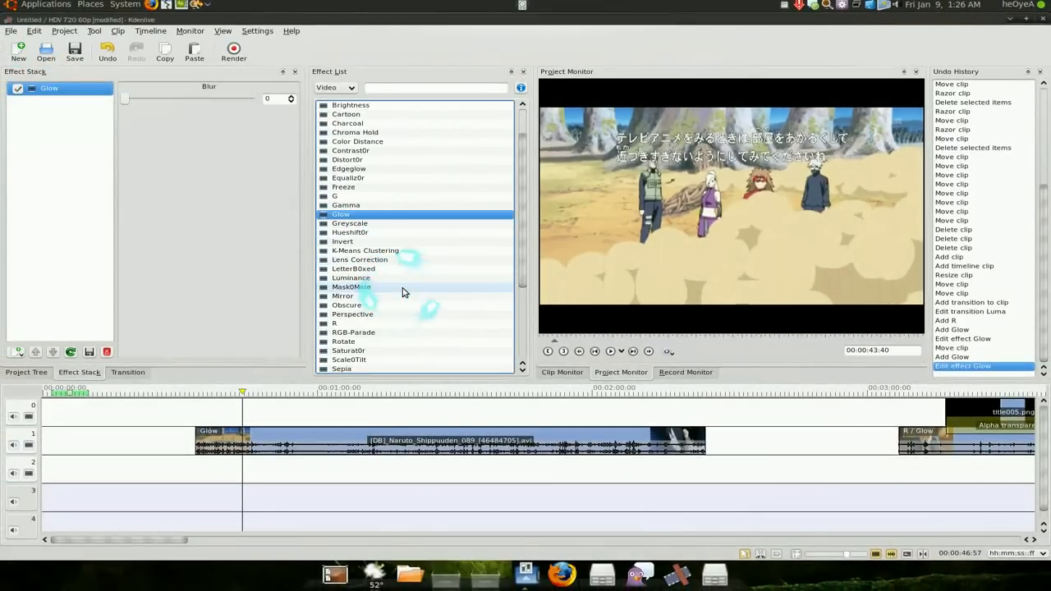
Add Rotate from the Effect List to the Naruto clip and show its settings in the Effect Stack.
scroll("down", 3)
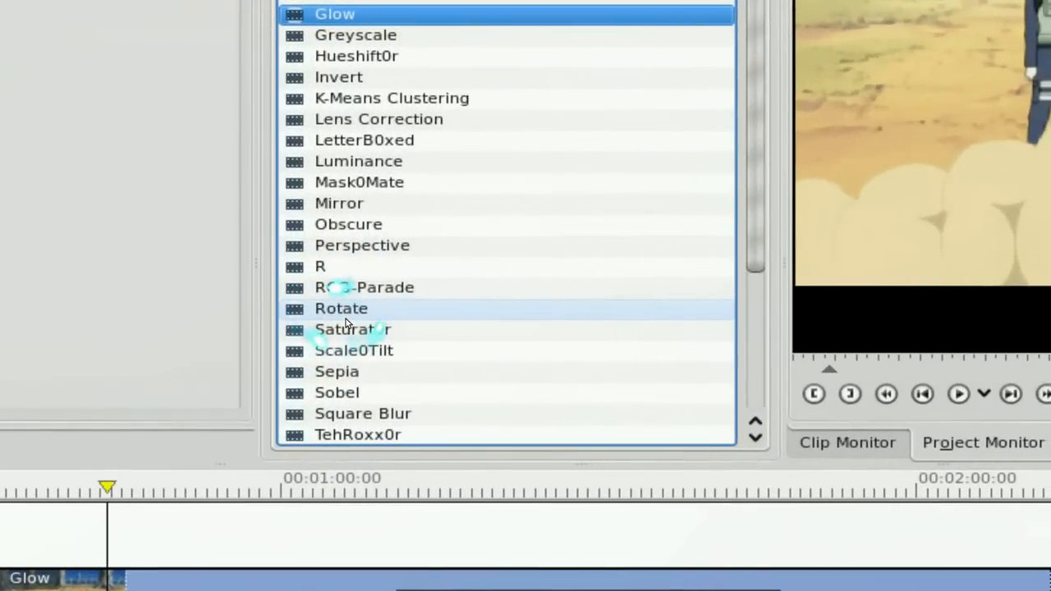
left_click(341, 310)
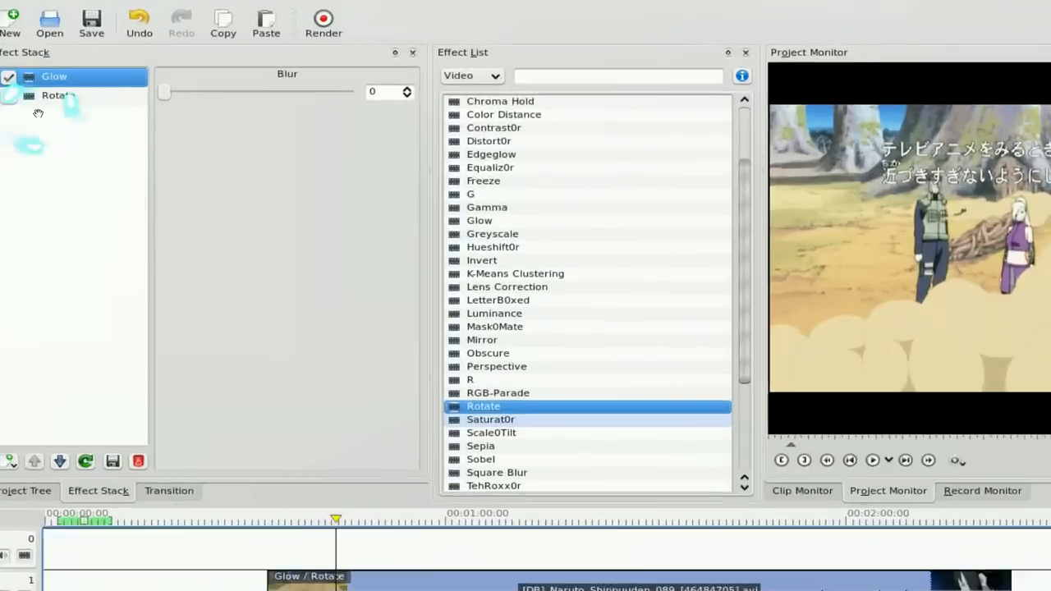
left_click(57, 95)
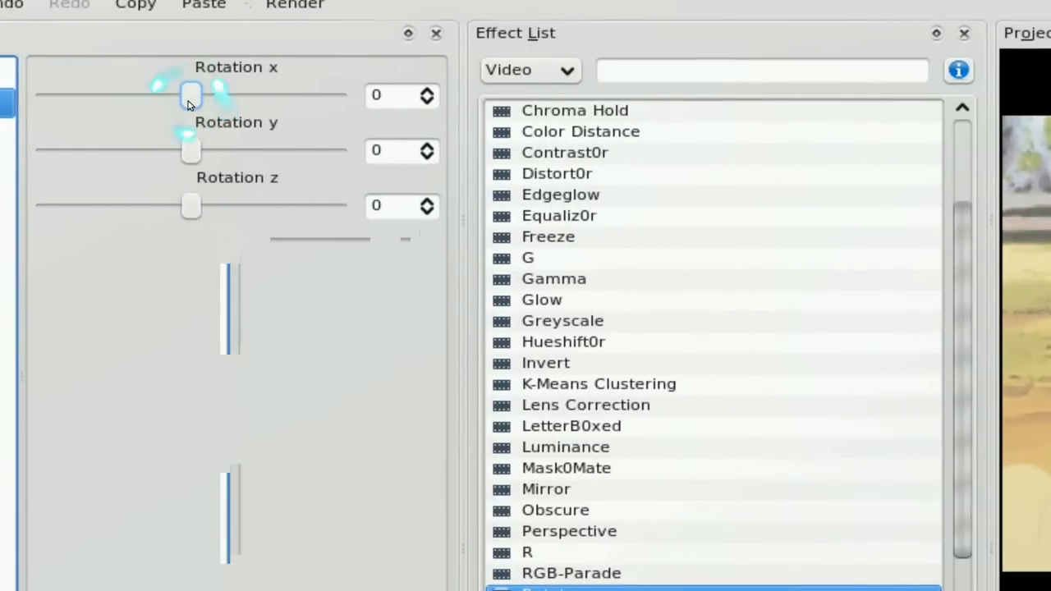
Drag the Rotate effect's Rotation x slider to 87.
left_click_drag(191, 95, 219, 101)
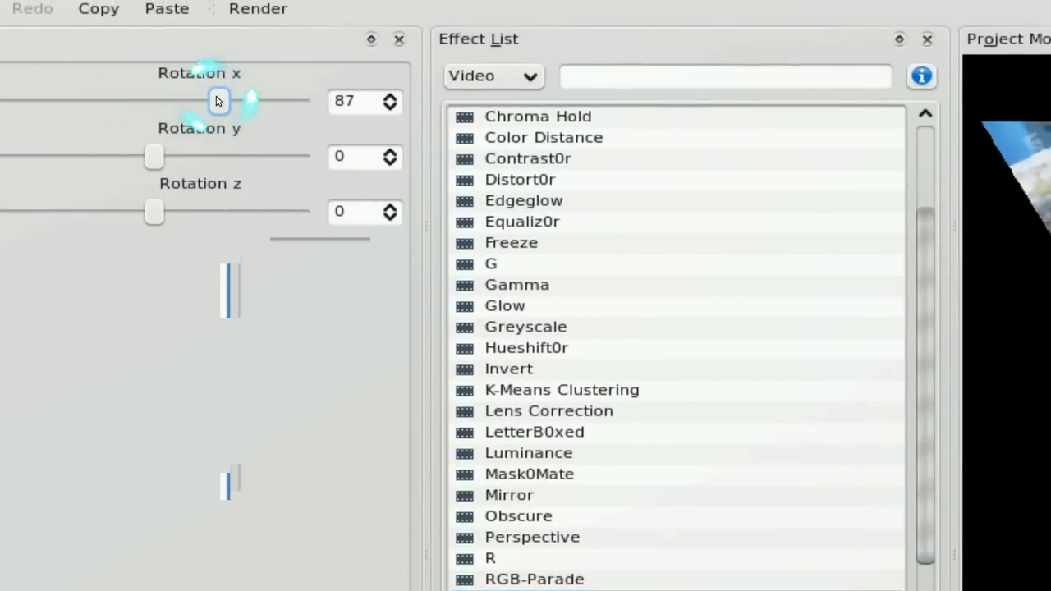